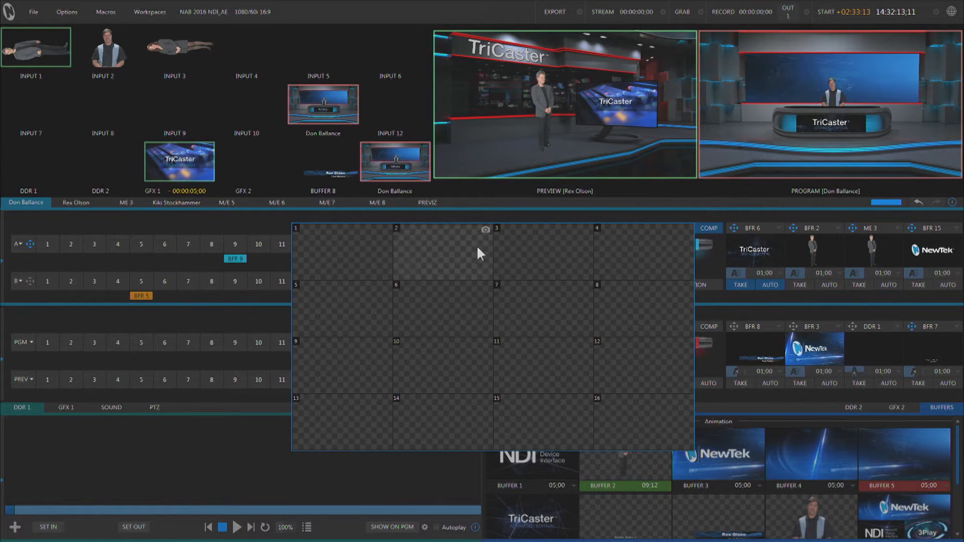
mouse_move(423, 281)
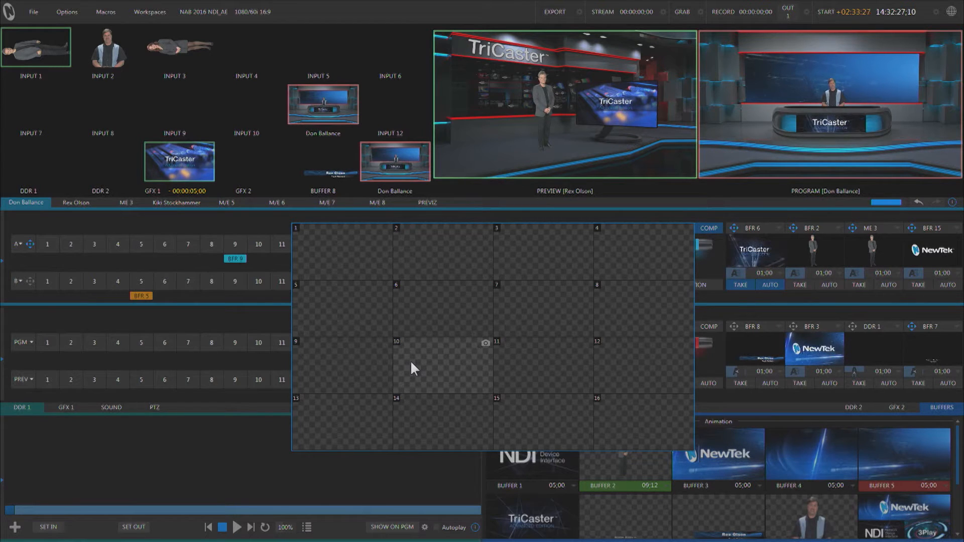
mouse_move(367, 278)
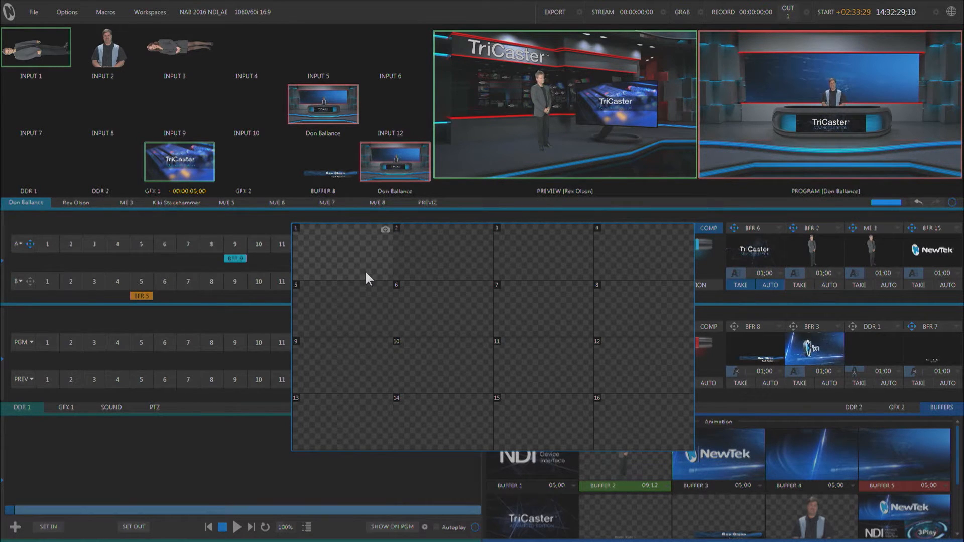
mouse_move(417, 291)
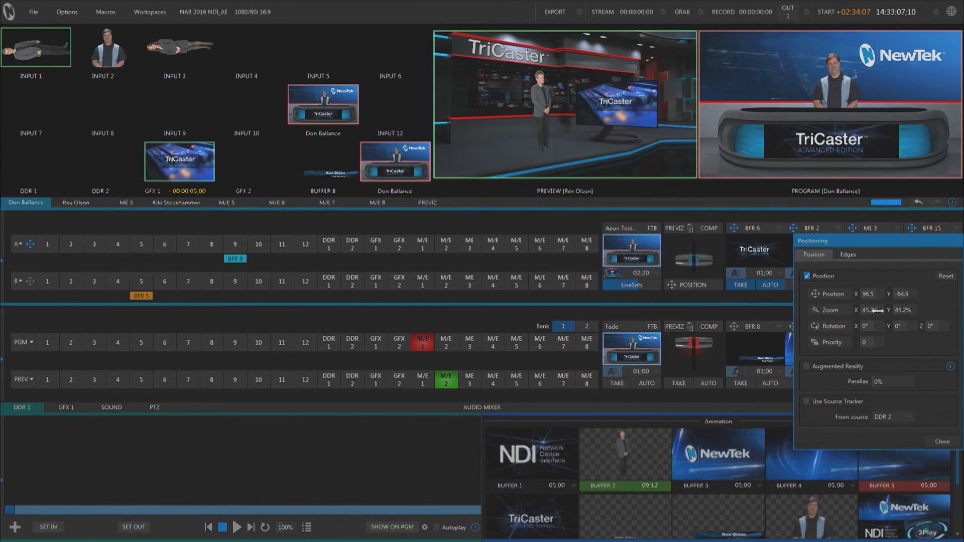
Drag the layer's Zoom X down to 37.5%, keeping Zoom Y at 45.2%
drag(885, 309, 873, 310)
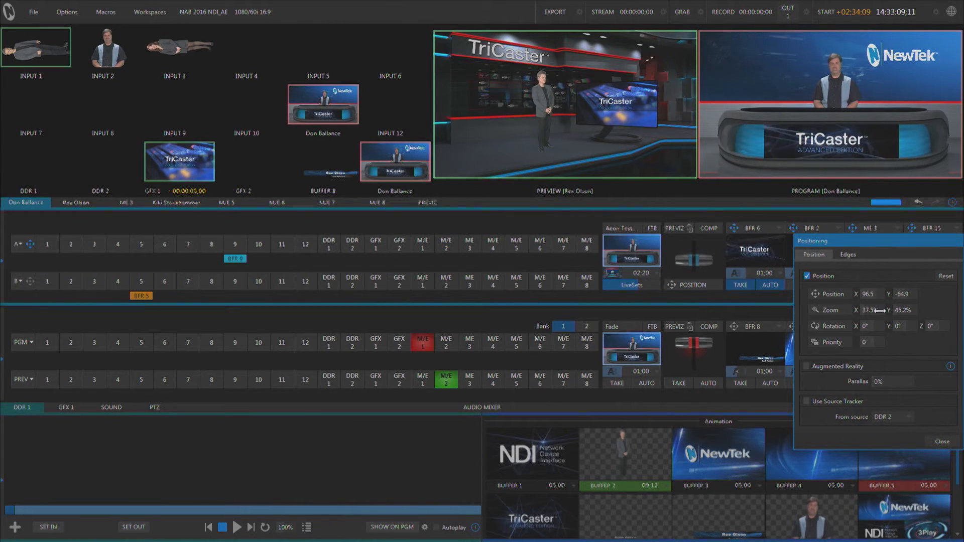